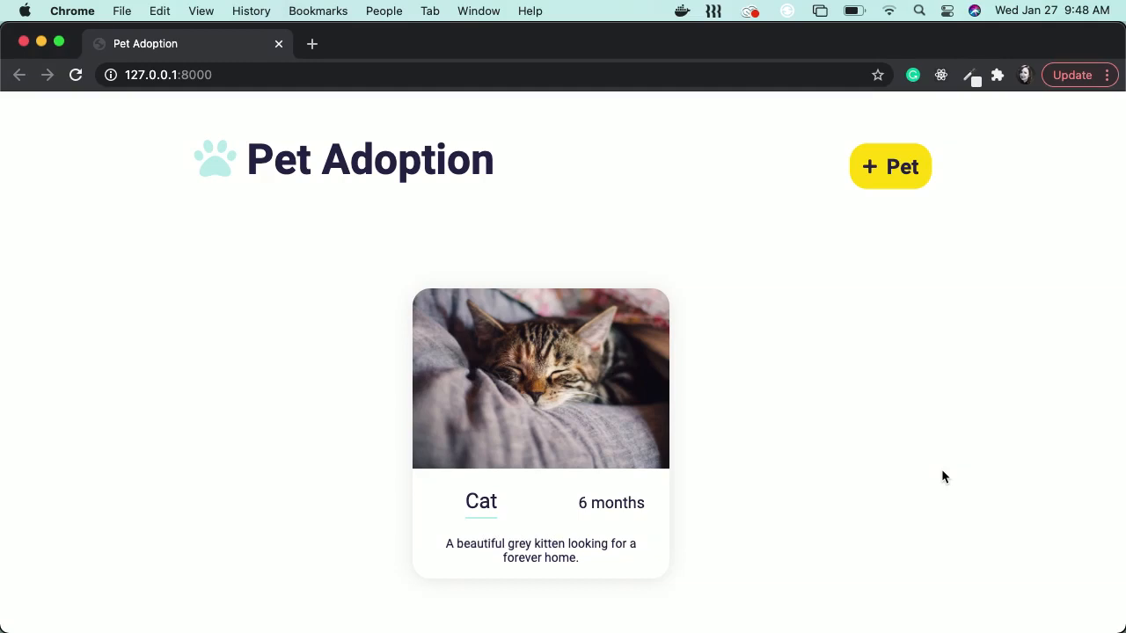
{"action": "mouse_move", "coordinate": [1053, 185]}
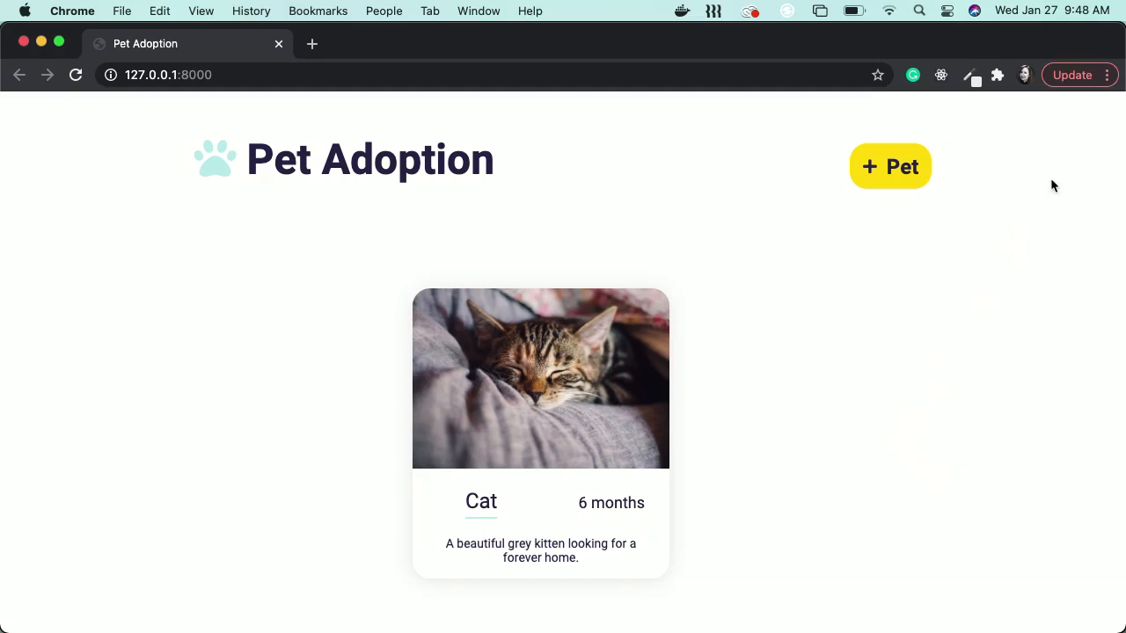
Step: Review the add-pet form on the Pet Adoption site, scrolling through its fields
{"action": "left_click", "coordinate": [890, 165]}
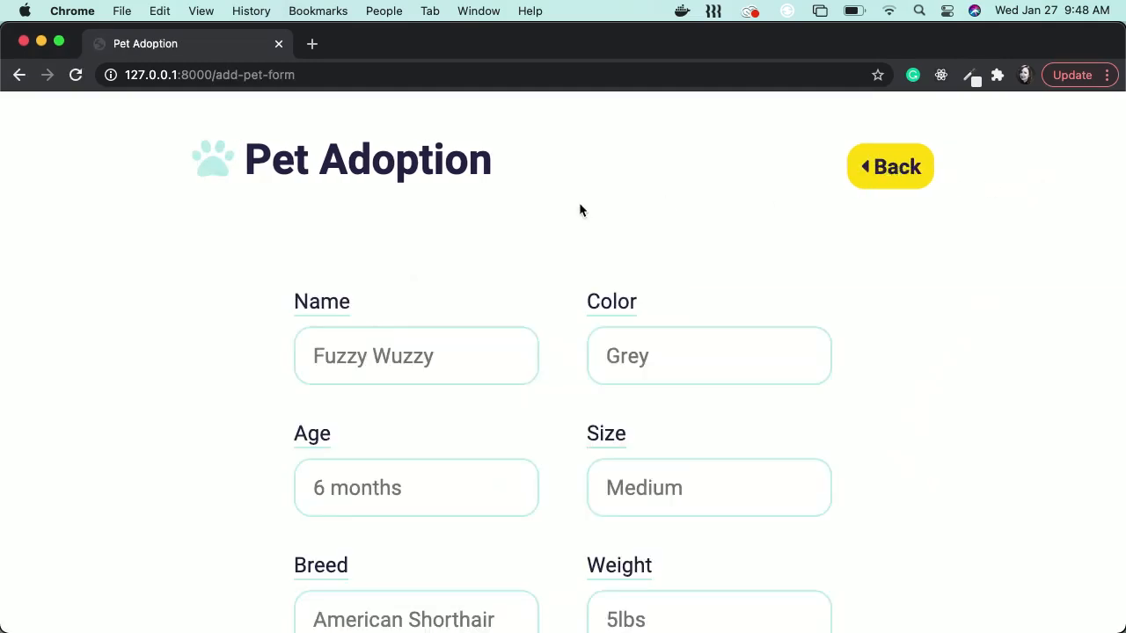
{"action": "scroll", "scroll_direction": "down", "scroll_amount": 3}
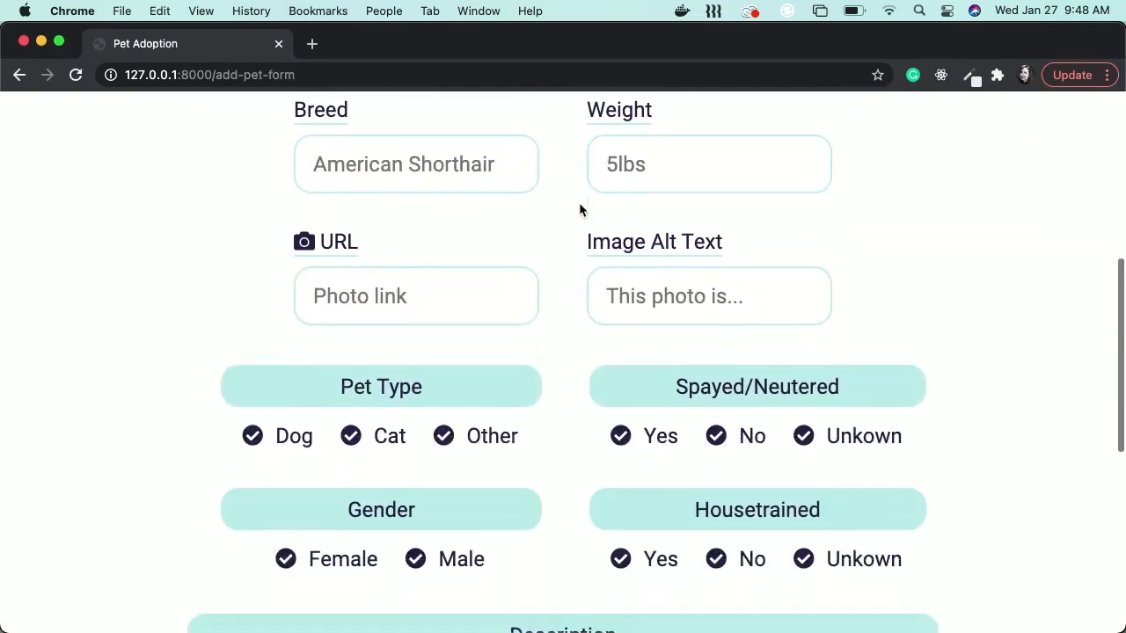
{"action": "scroll", "scroll_direction": "down", "scroll_amount": 3}
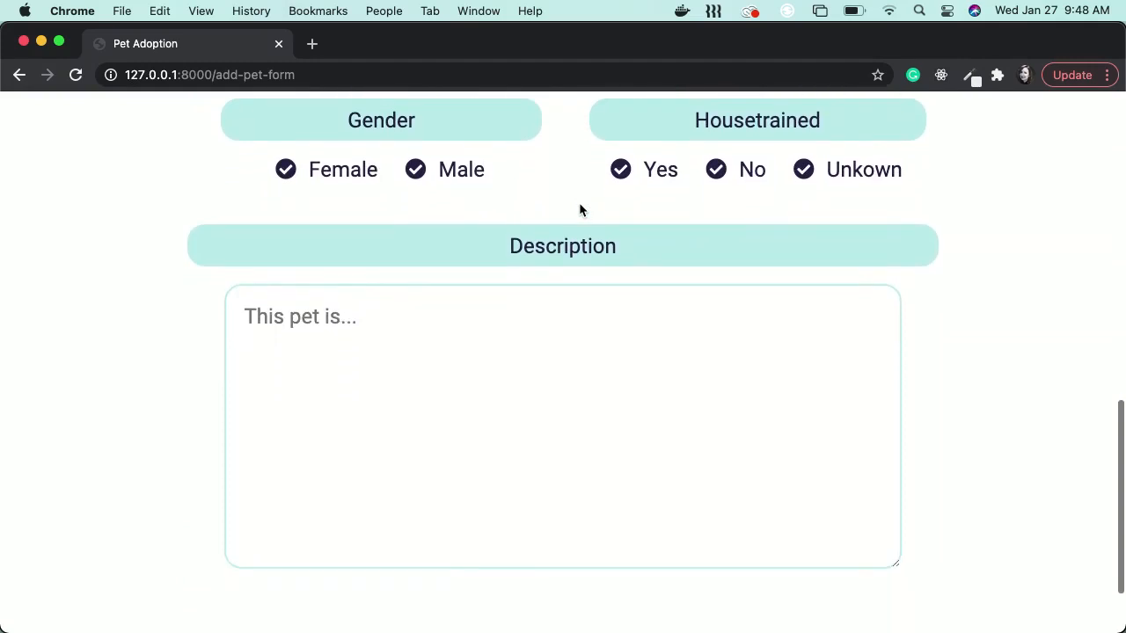
Step: View the Cat card's full details page
{"action": "left_click", "coordinate": [21, 74]}
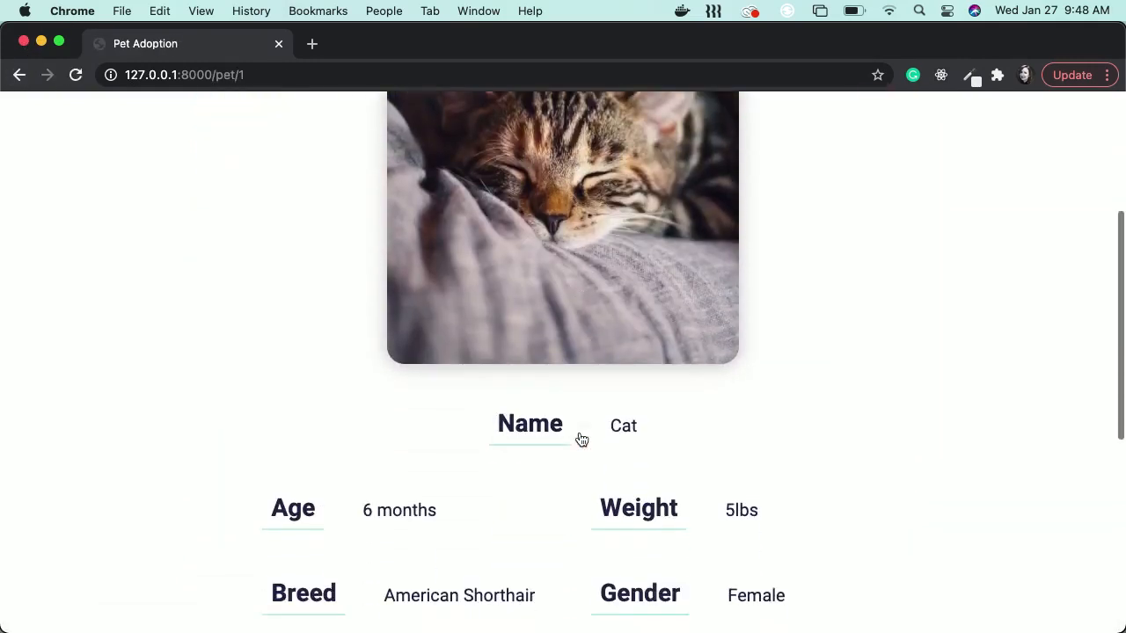
{"action": "scroll", "scroll_direction": "down", "scroll_amount": 3}
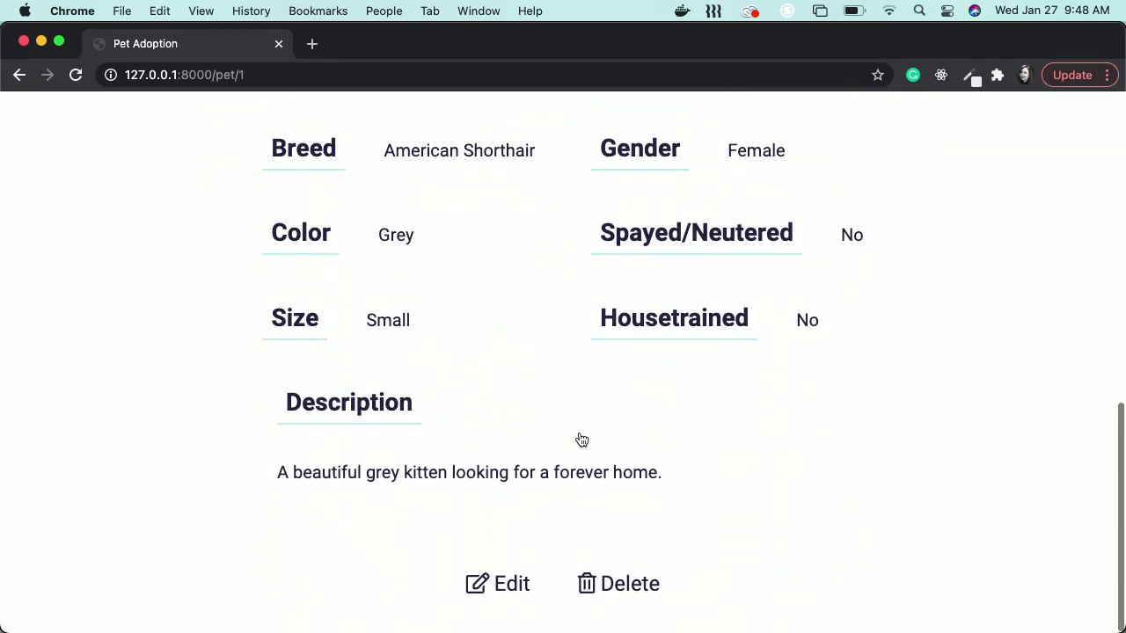
{"action": "mouse_move", "coordinate": [630, 584]}
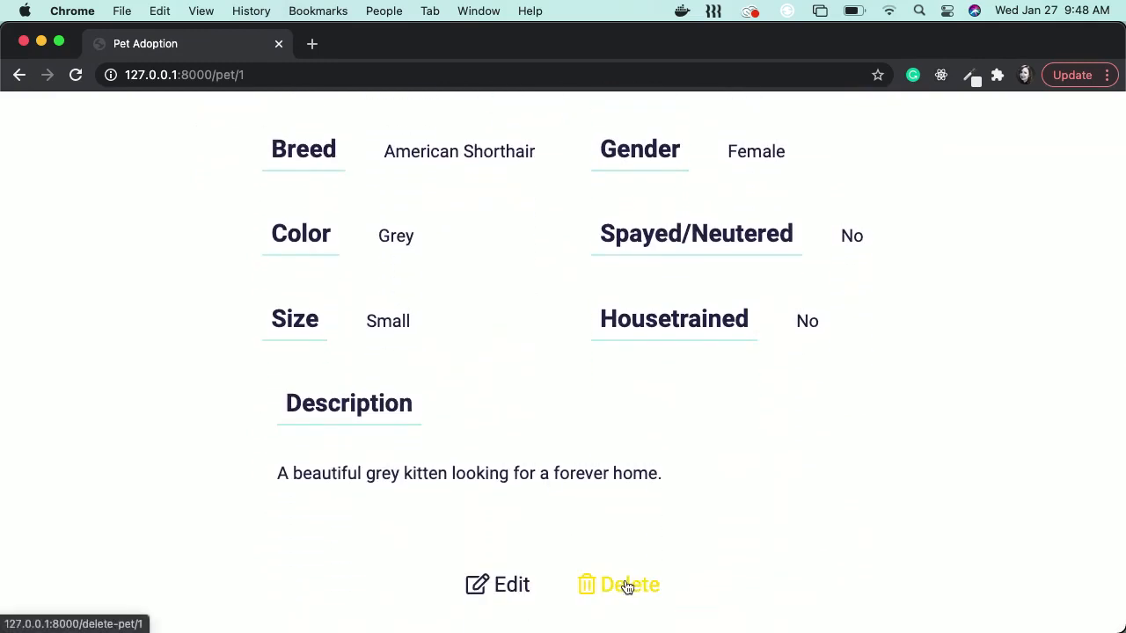
{"action": "left_click", "coordinate": [627, 583]}
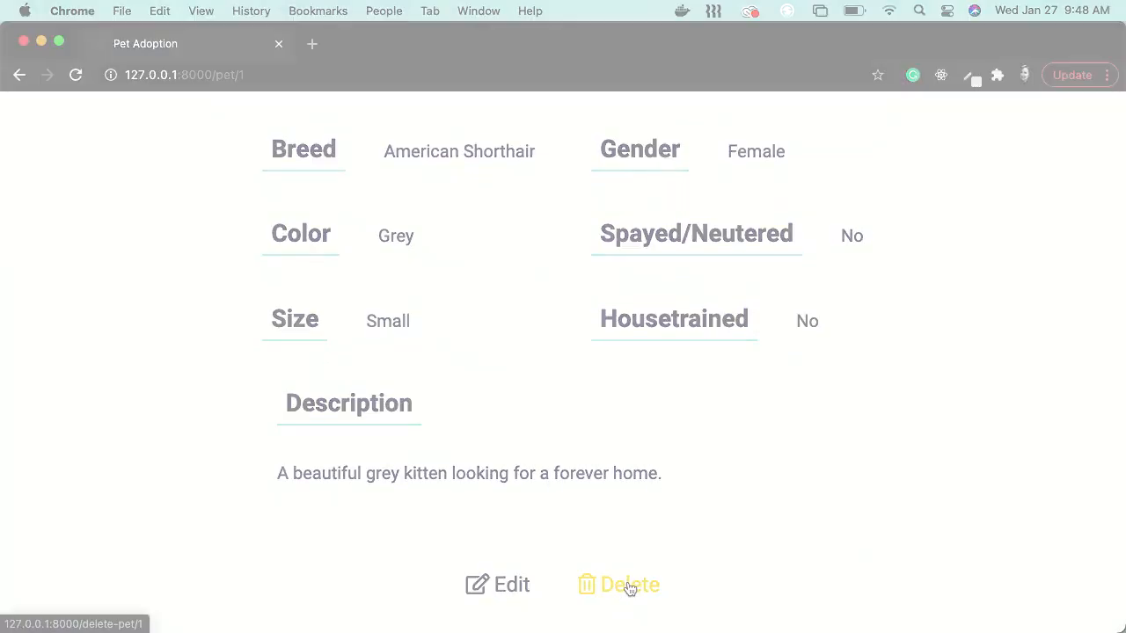
{"action": "left_click", "coordinate": [630, 584]}
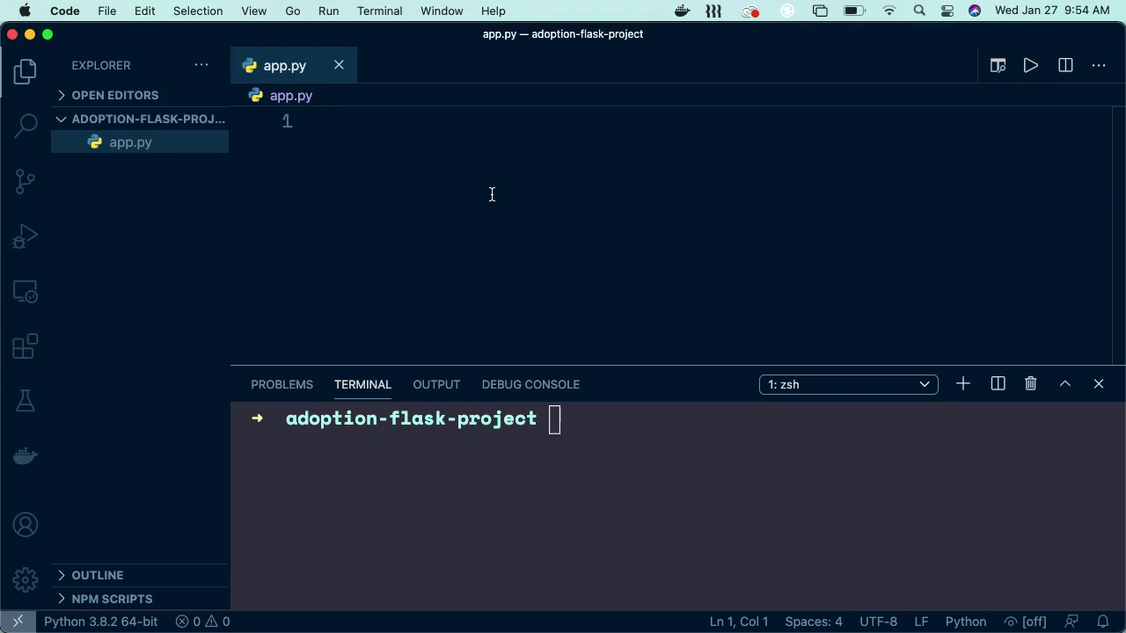
{"action": "mouse_move", "coordinate": [105, 173]}
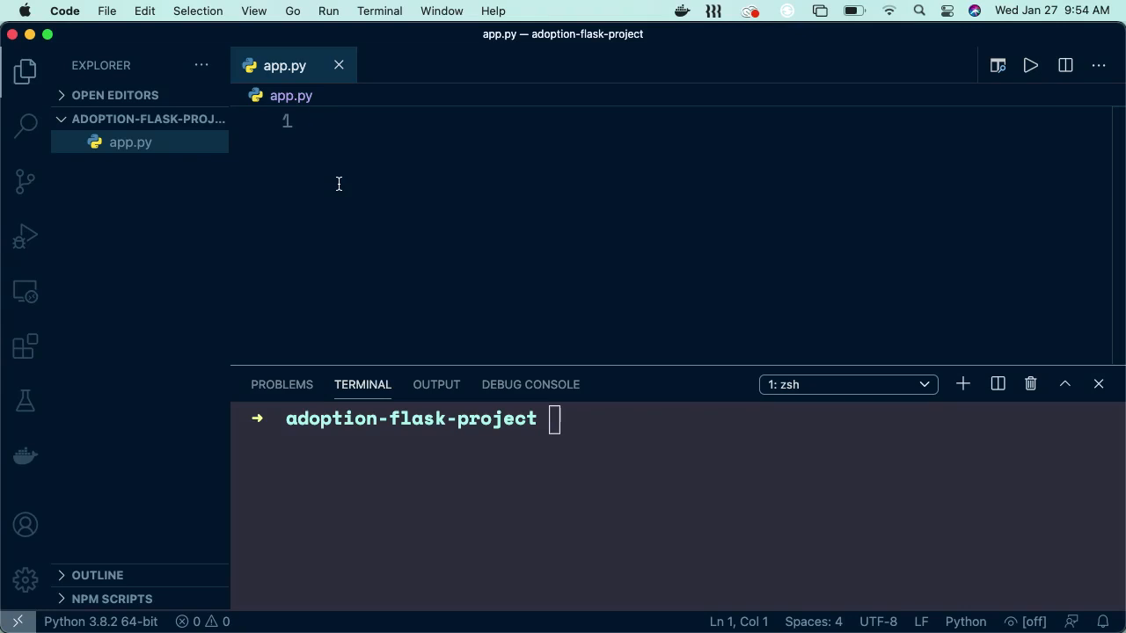
{"action": "mouse_move", "coordinate": [316, 149]}
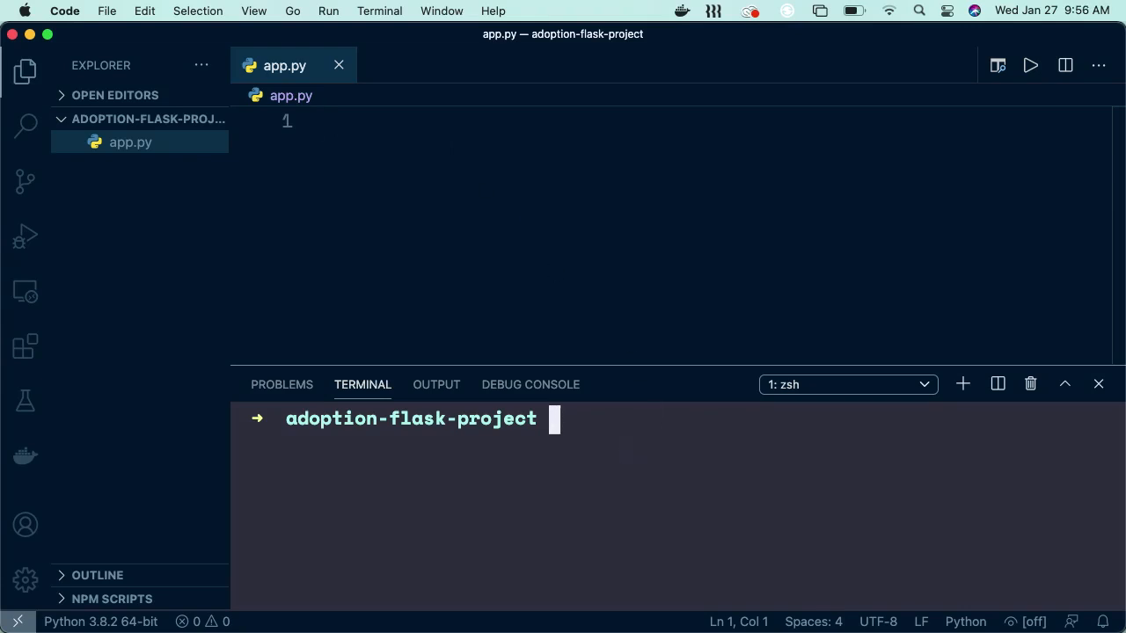
Step: Create a virtual environment named env with python3 -m venv env
{"action": "type", "text": "python3 app.py"}
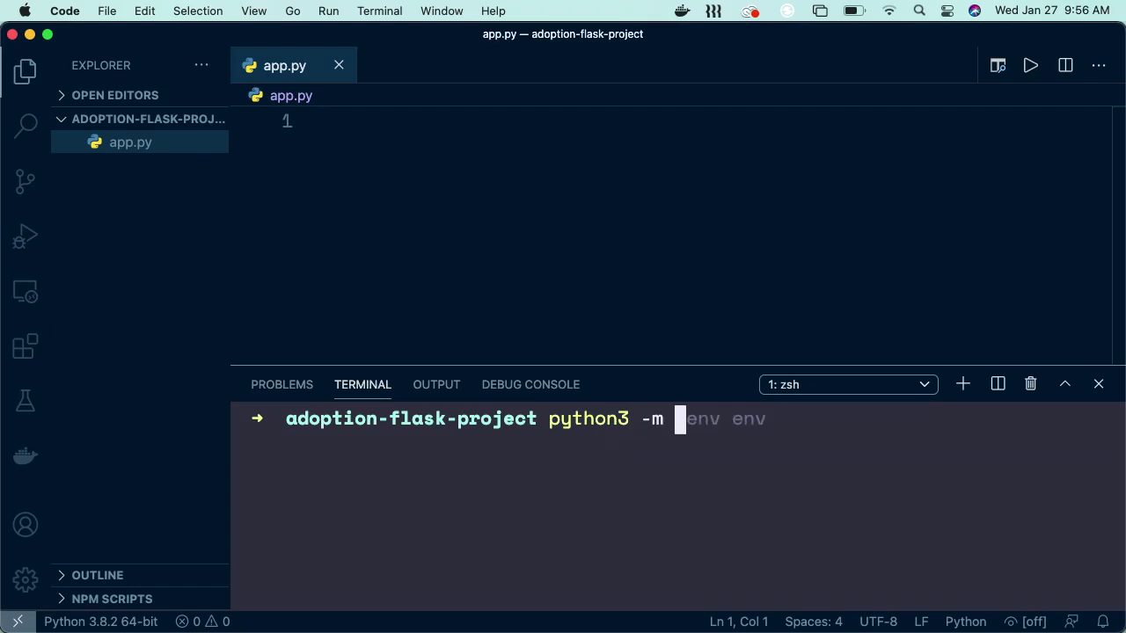
{"action": "type", "text": "venv"}
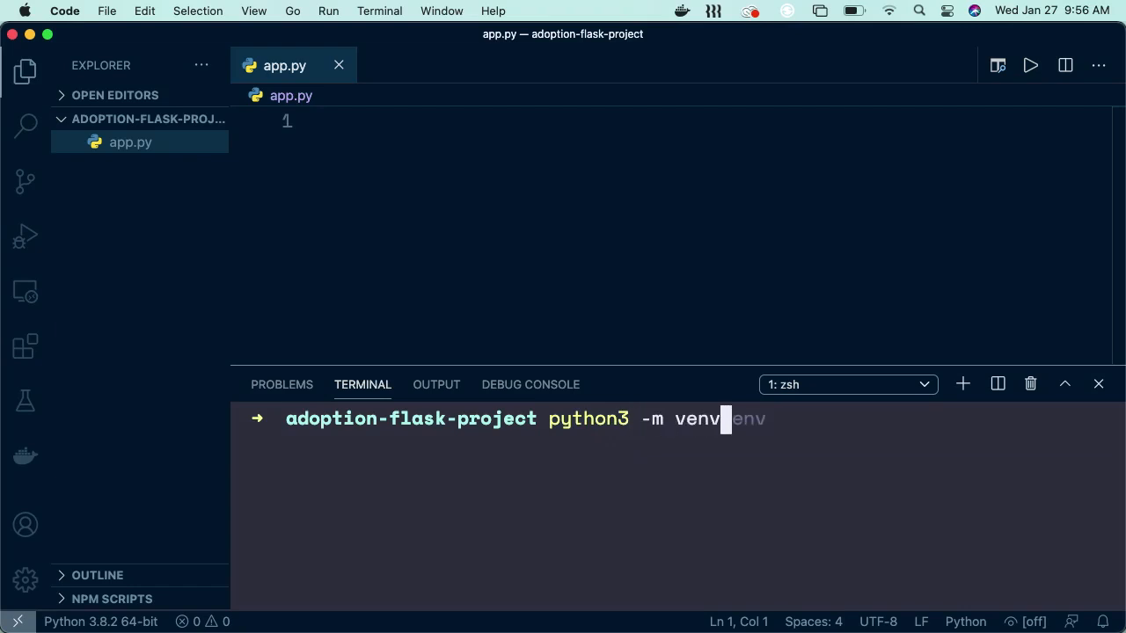
{"action": "type", "text": "env"}
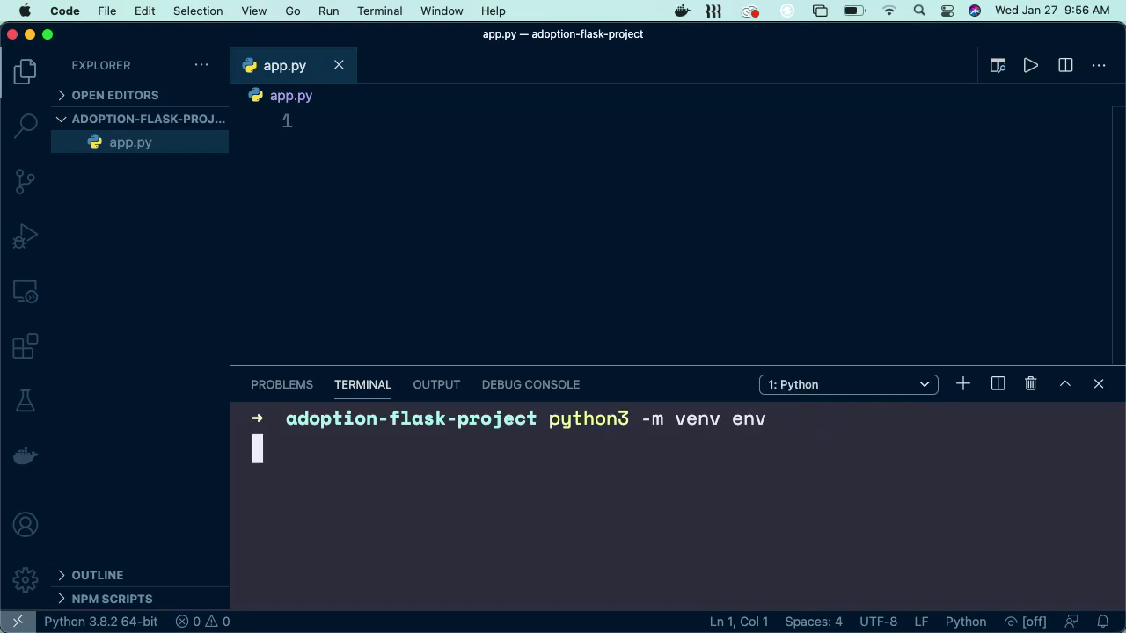
{"action": "key", "text": "Return"}
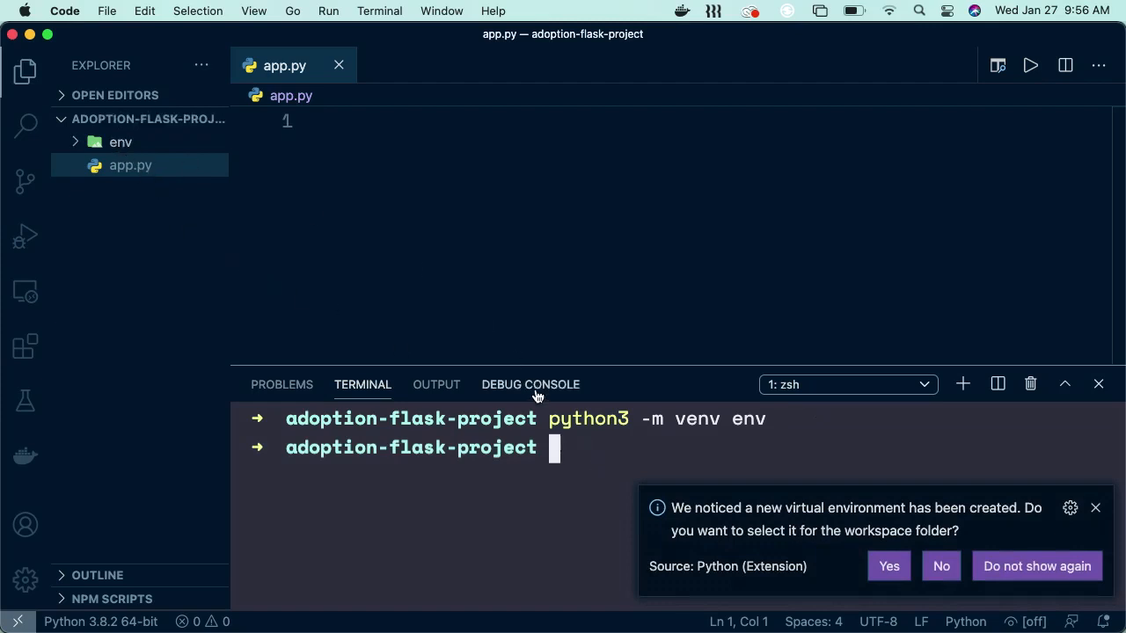
{"action": "mouse_move", "coordinate": [911, 510]}
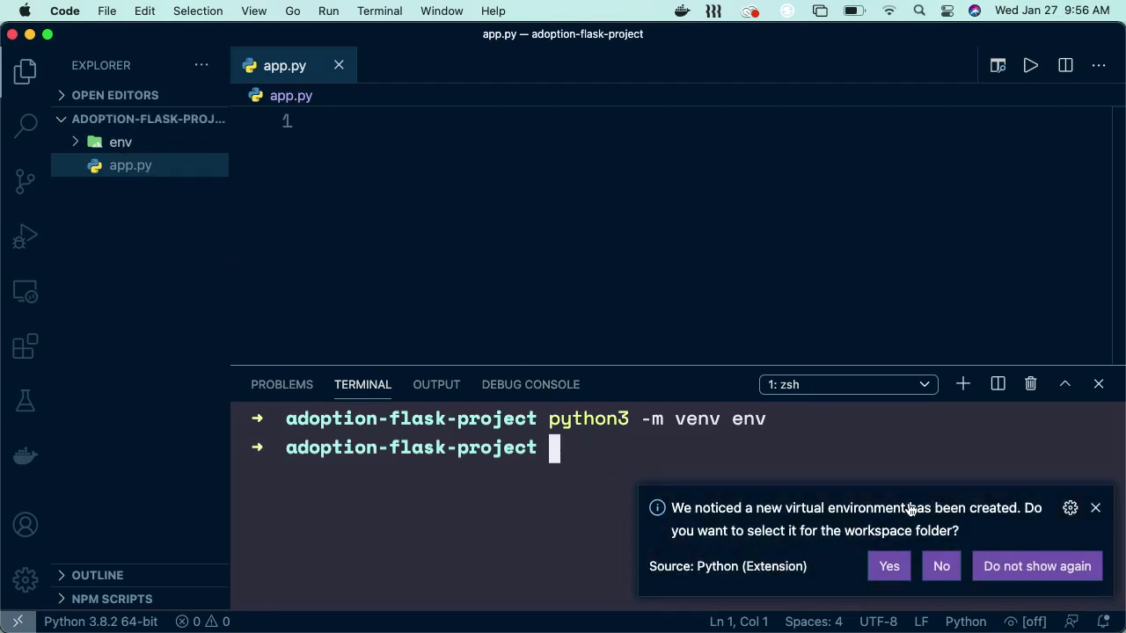
{"action": "mouse_move", "coordinate": [869, 524]}
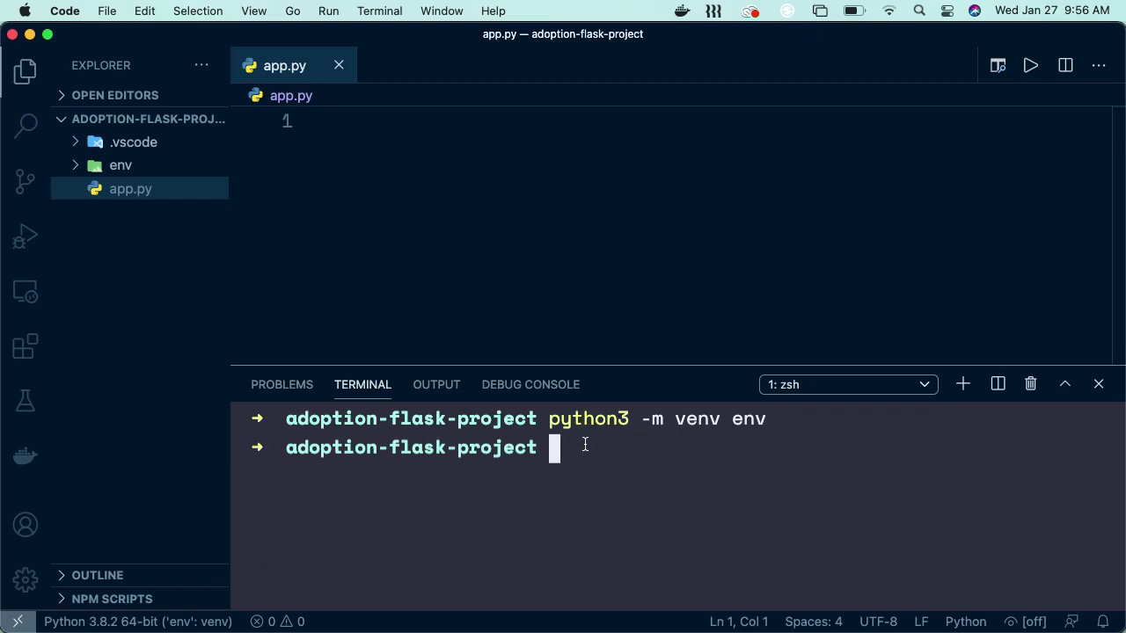
Step: Activate the env virtual environment so its name shows in the terminal prompt
{"action": "type", "text": ".\\"}
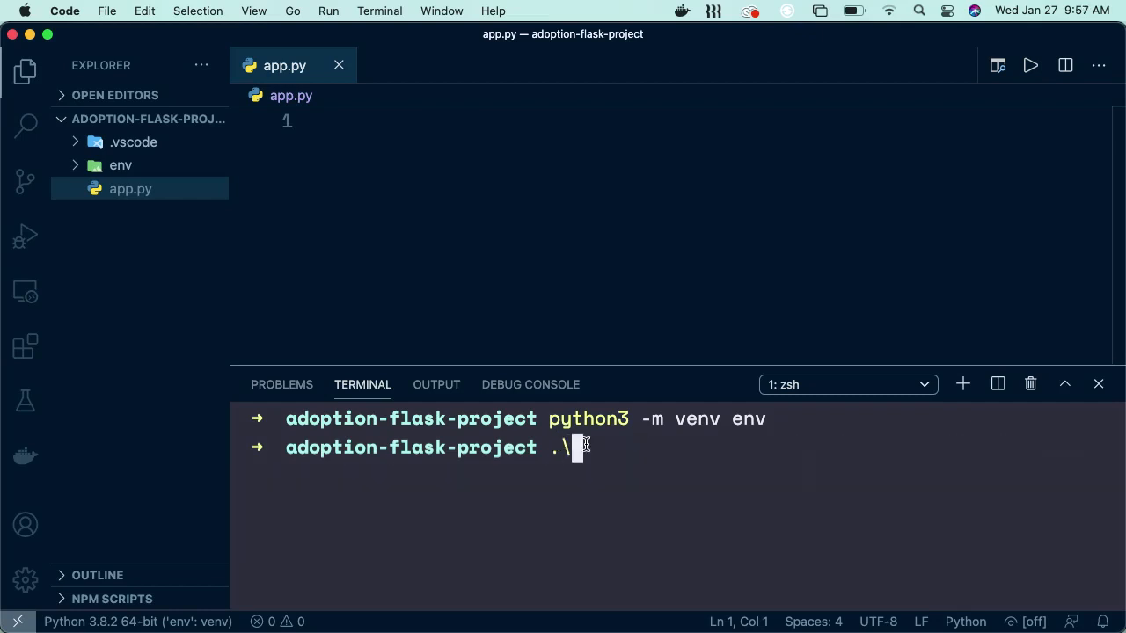
{"action": "type", "text": "env"}
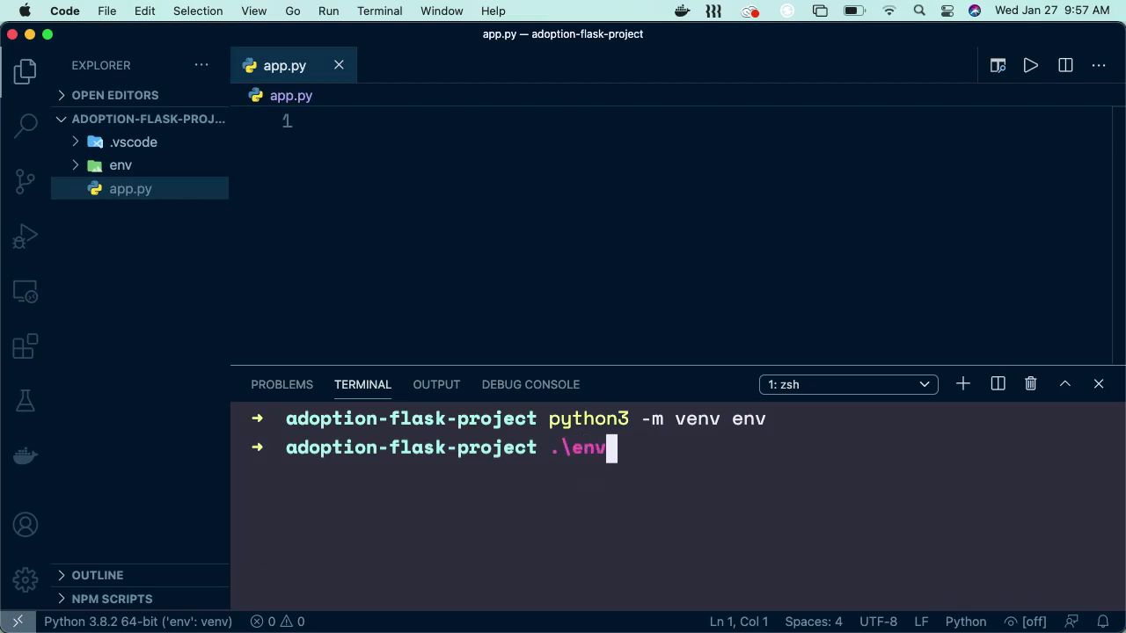
{"action": "type", "text": "\\Script"}
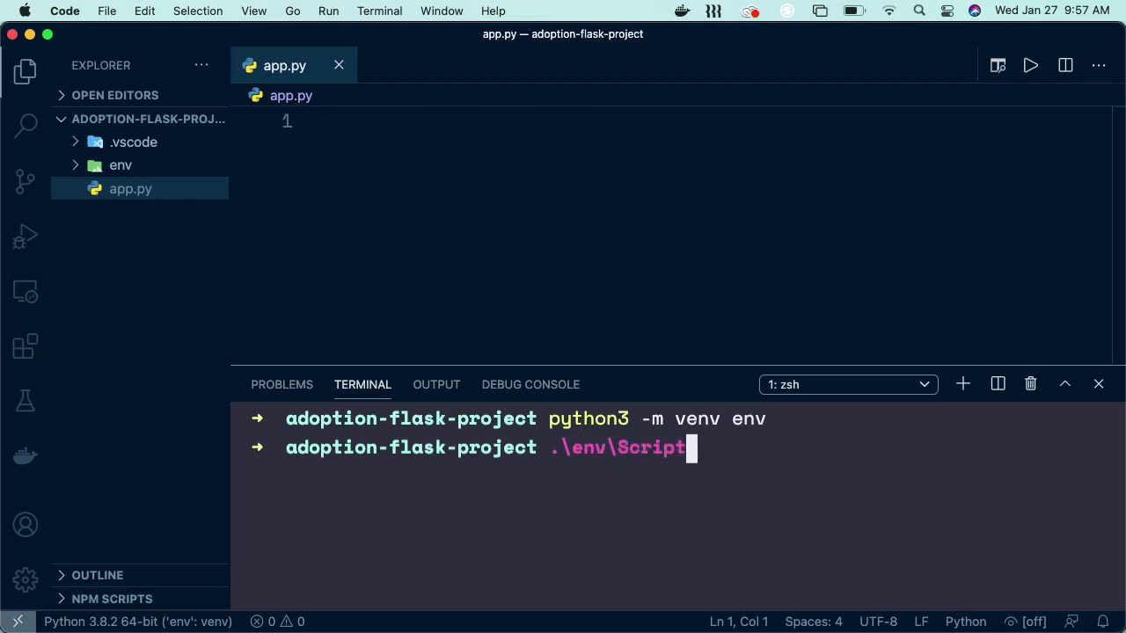
{"action": "key", "text": "backspace"}
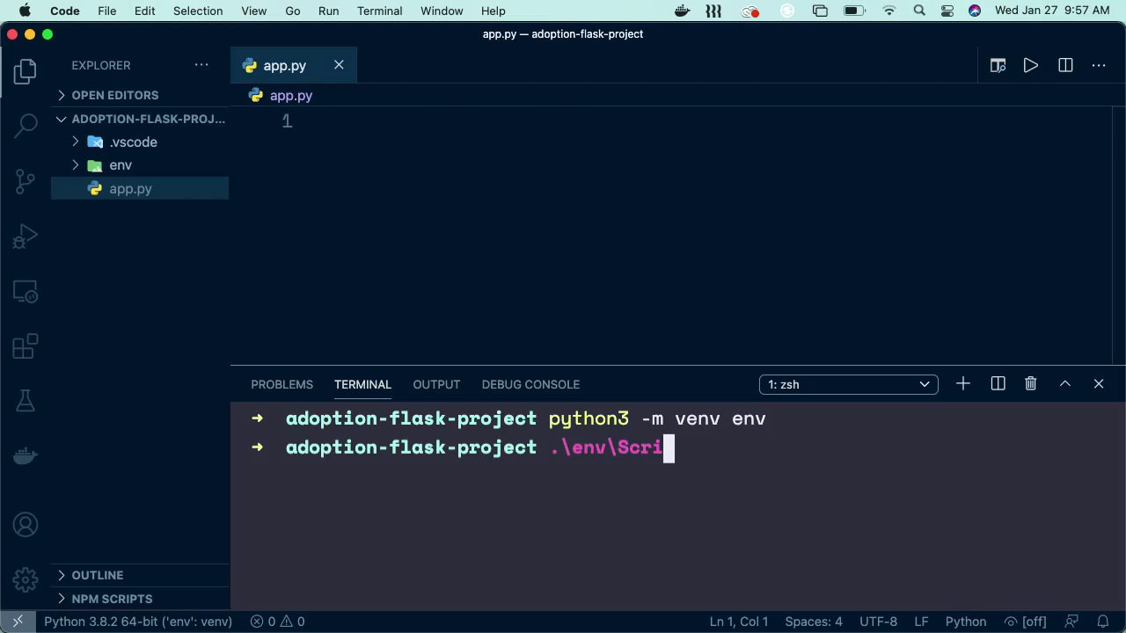
{"action": "type", "text": "ts"}
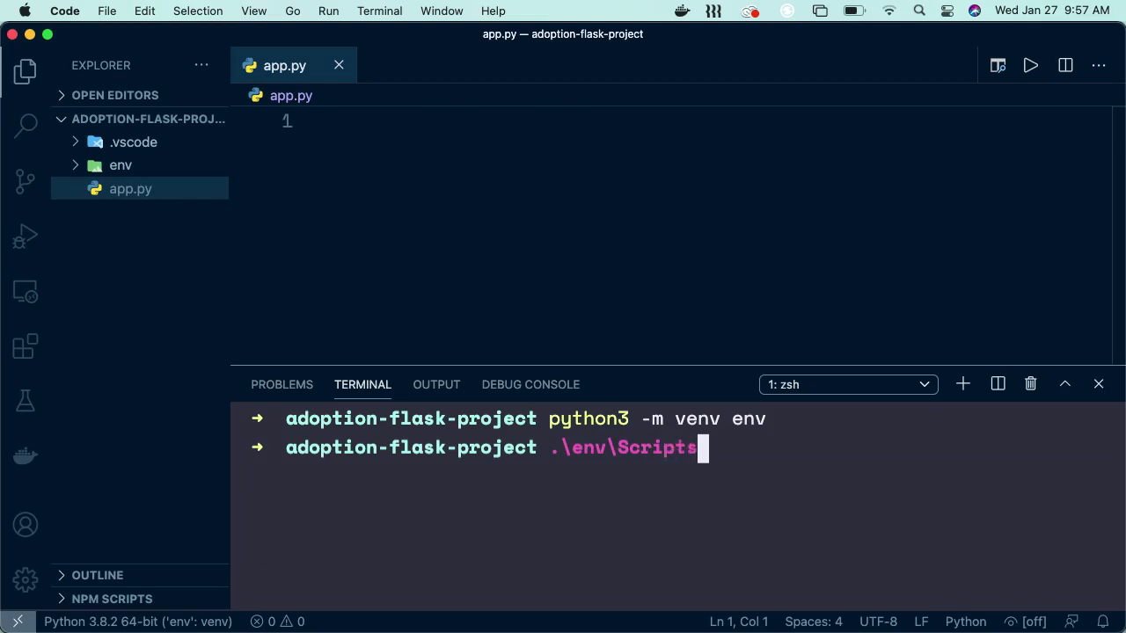
{"action": "type", "text": "activate"}
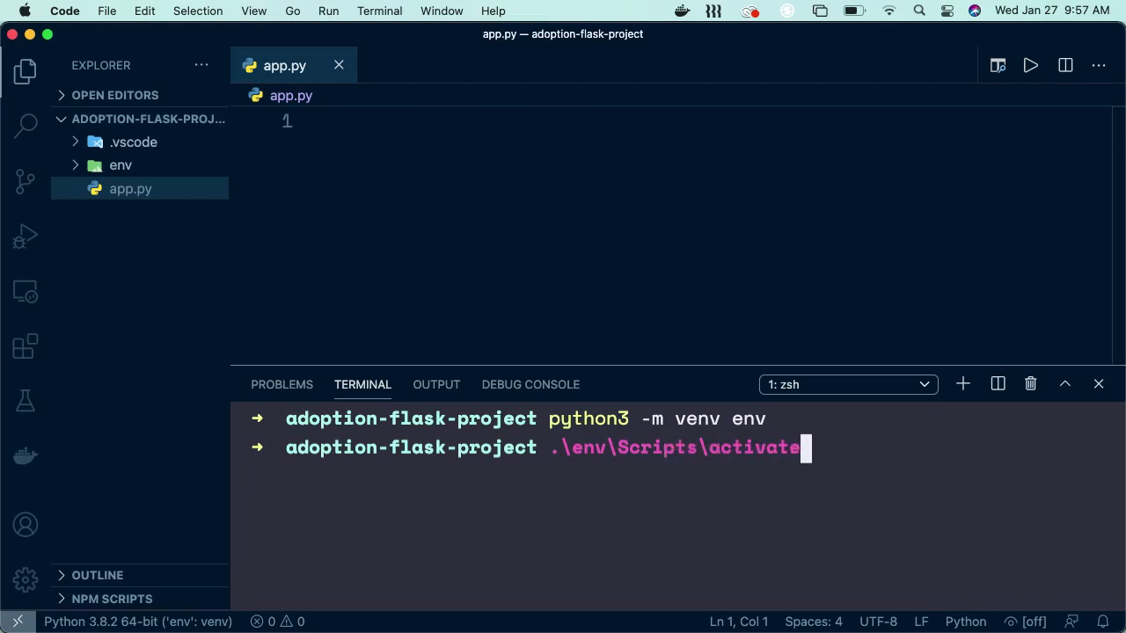
{"action": "key", "text": "backspace"}
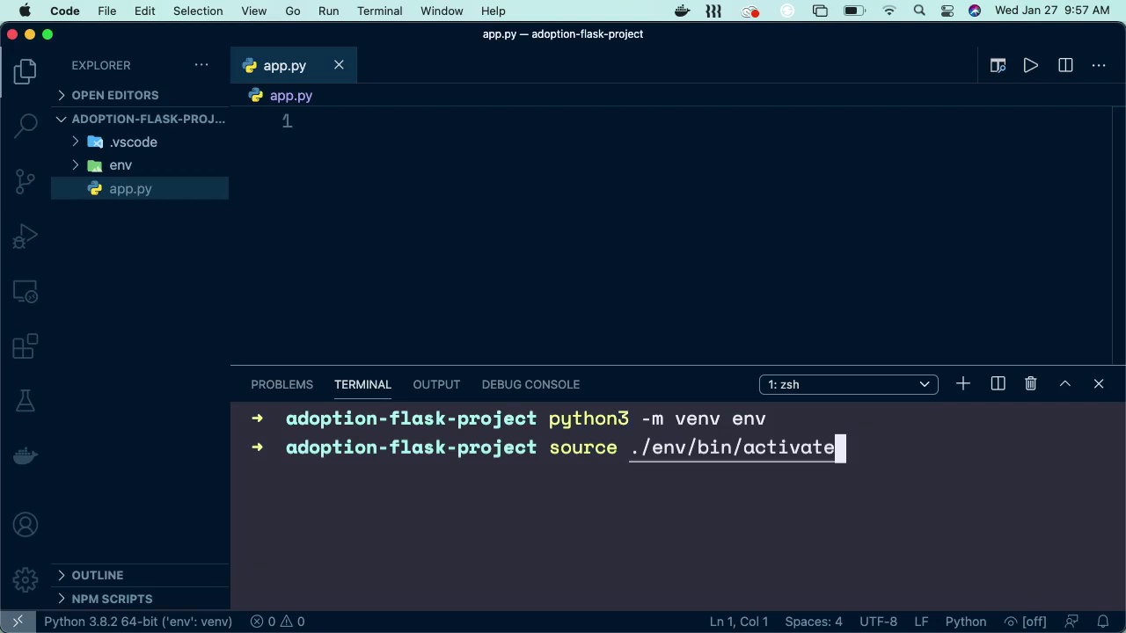
{"action": "key", "text": "Return"}
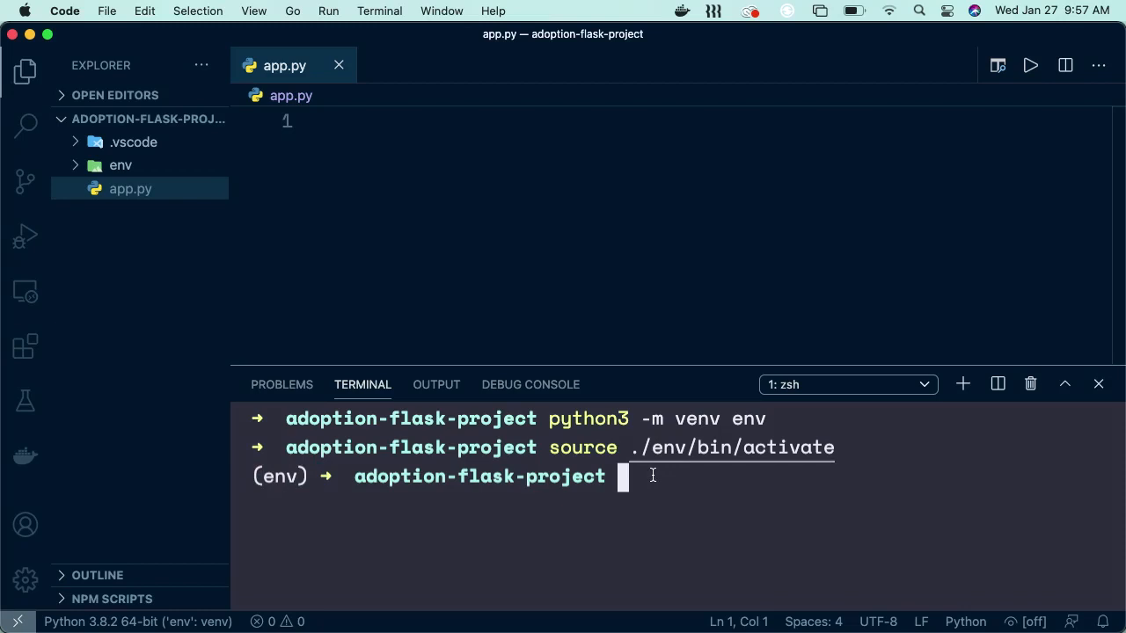
Step: Install Flask and freeze installed packages into requirements.txt, checking the file afterwards
{"action": "type", "text": "p"}
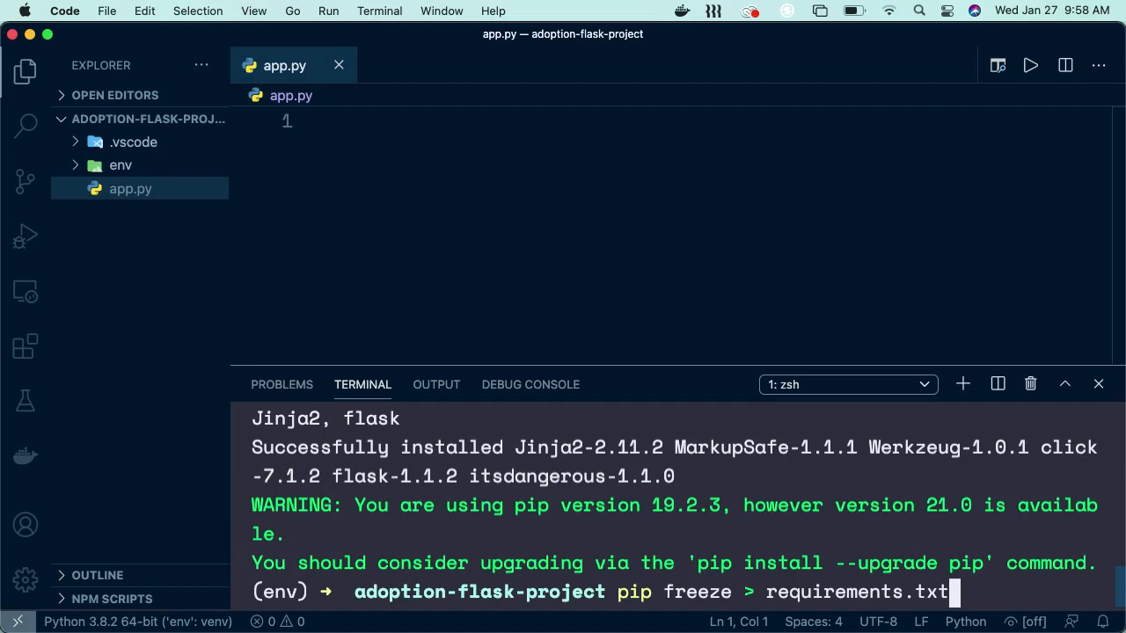
{"action": "key", "text": "Return"}
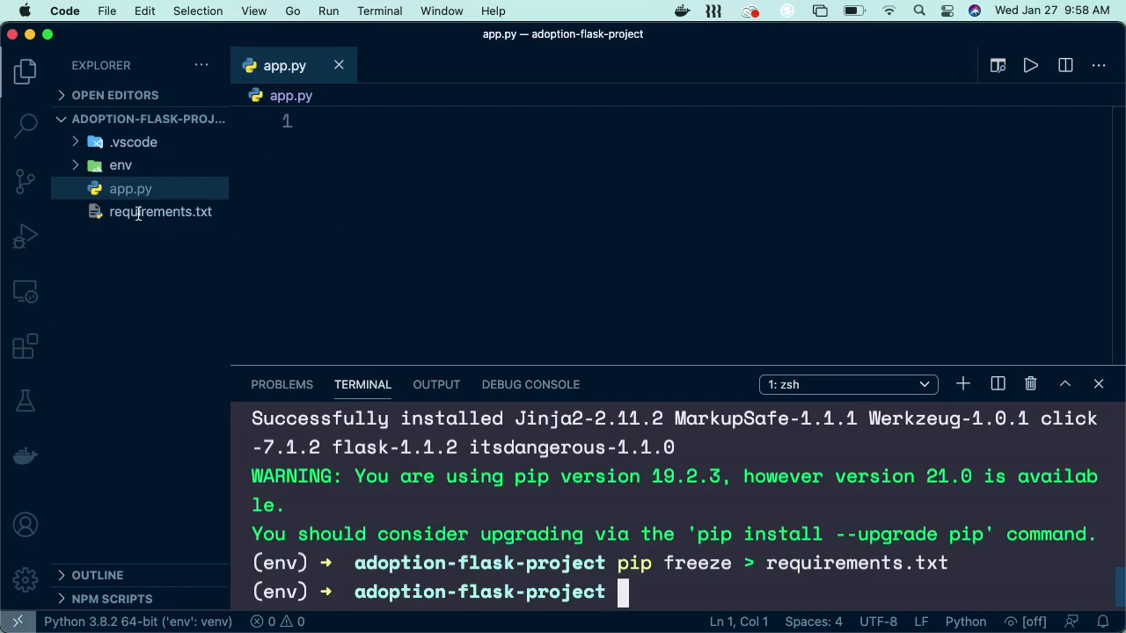
{"action": "left_click", "coordinate": [160, 211]}
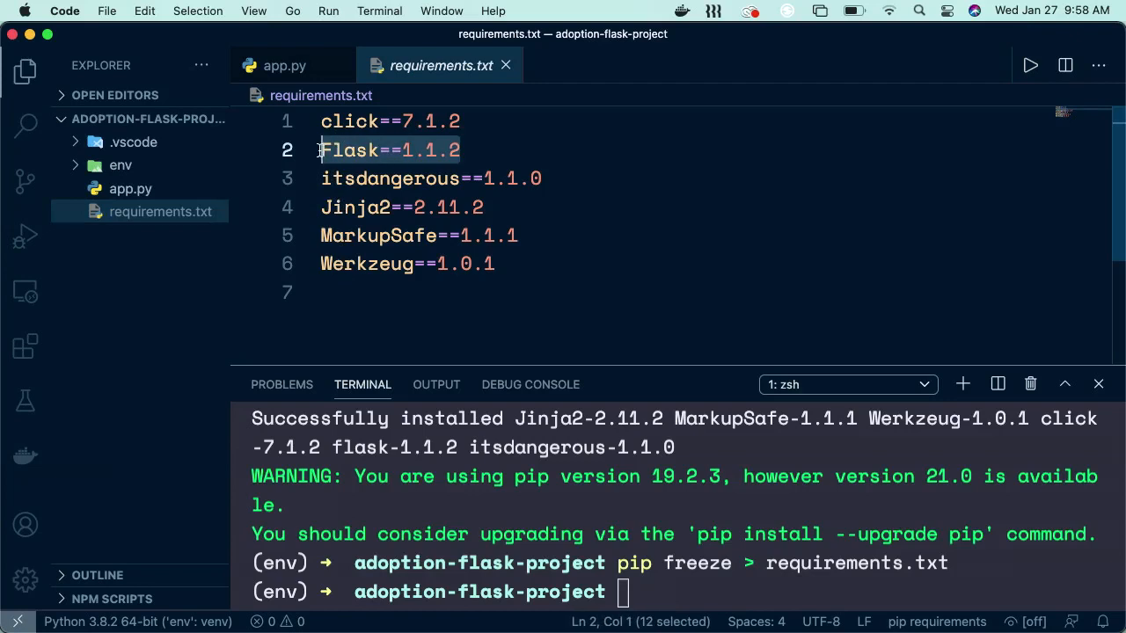
{"action": "left_click", "coordinate": [283, 66]}
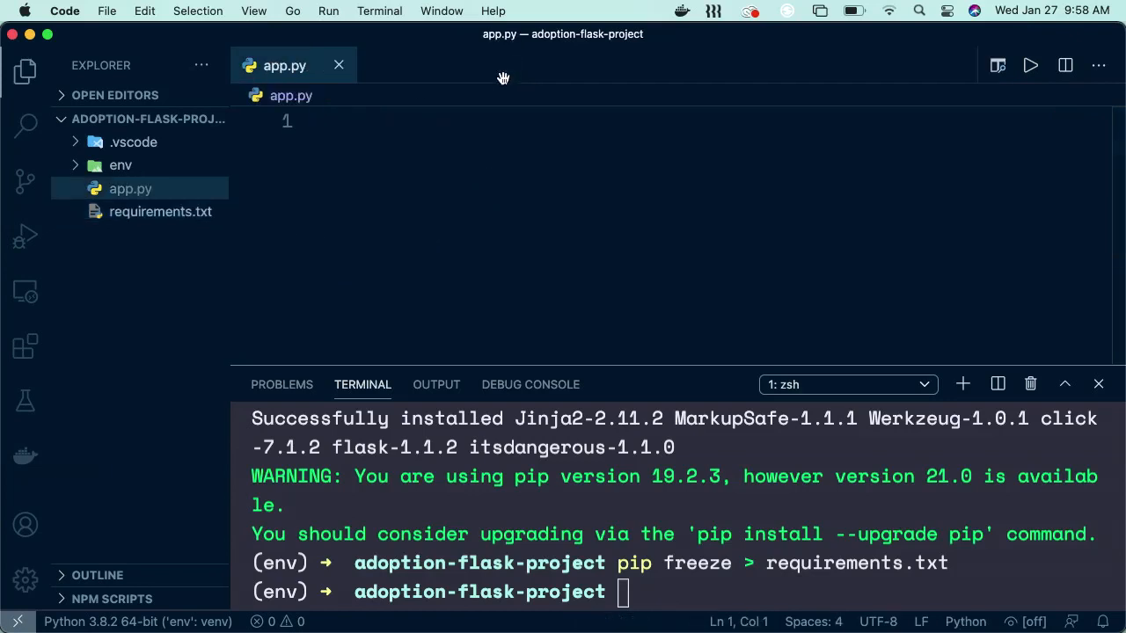
{"action": "left_click", "coordinate": [460, 161]}
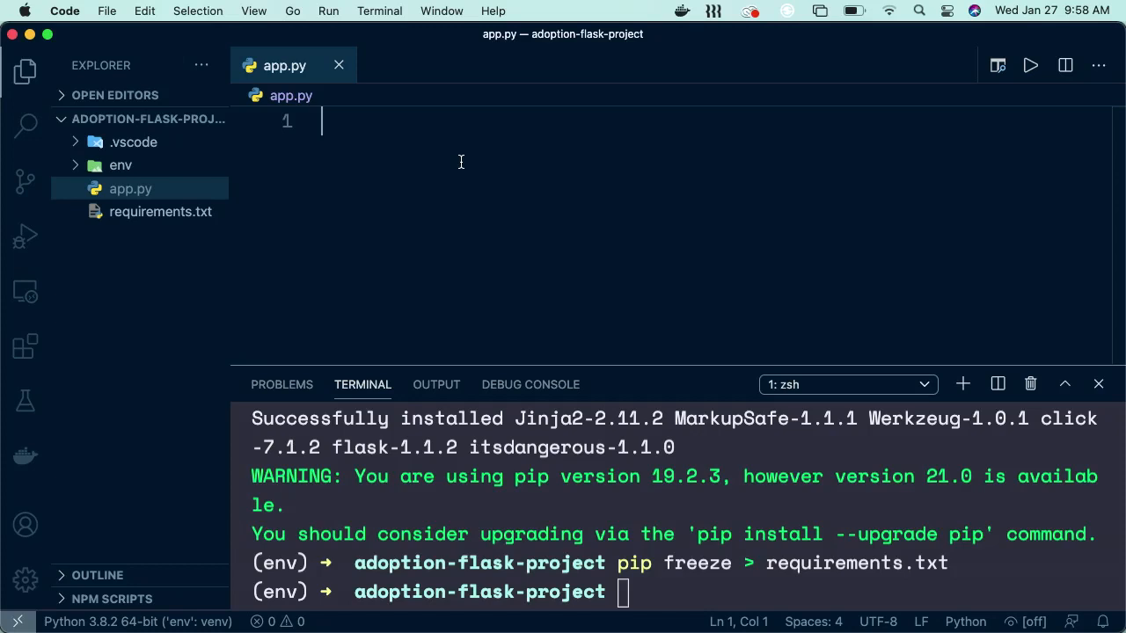
{"action": "mouse_move", "coordinate": [127, 218]}
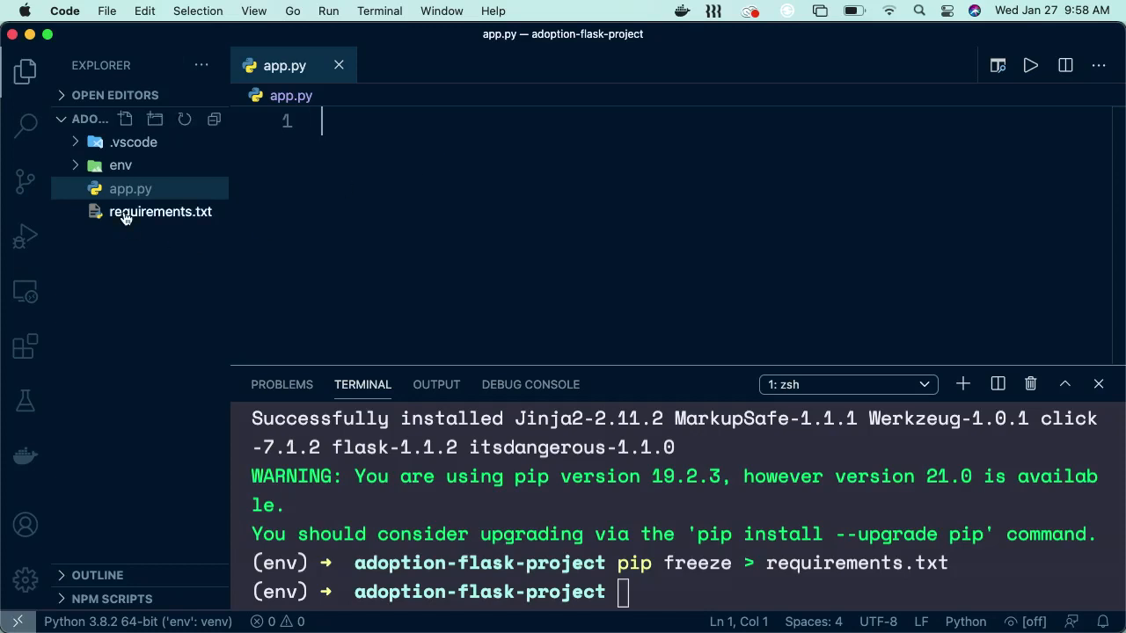
{"action": "mouse_move", "coordinate": [162, 211]}
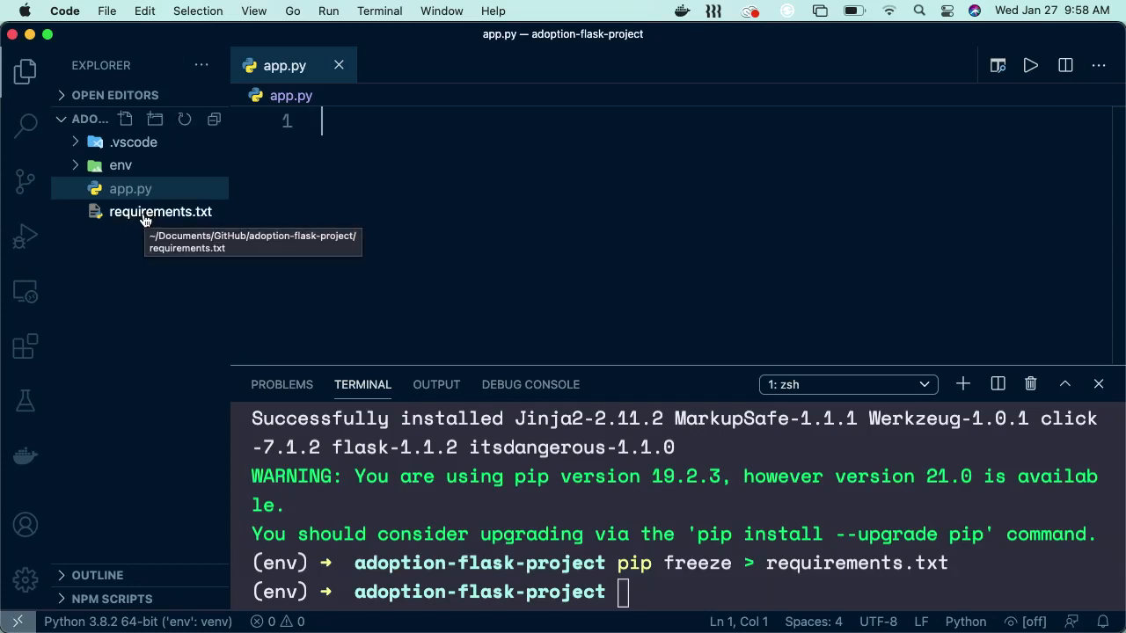
{"action": "mouse_move", "coordinate": [301, 211]}
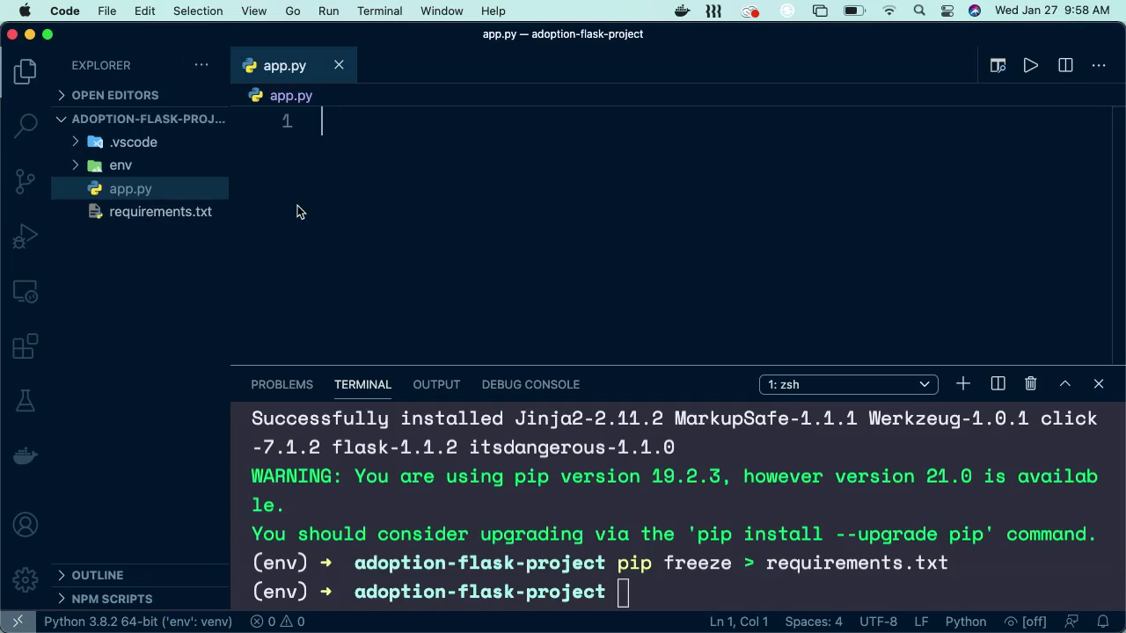
{"action": "mouse_move", "coordinate": [162, 274]}
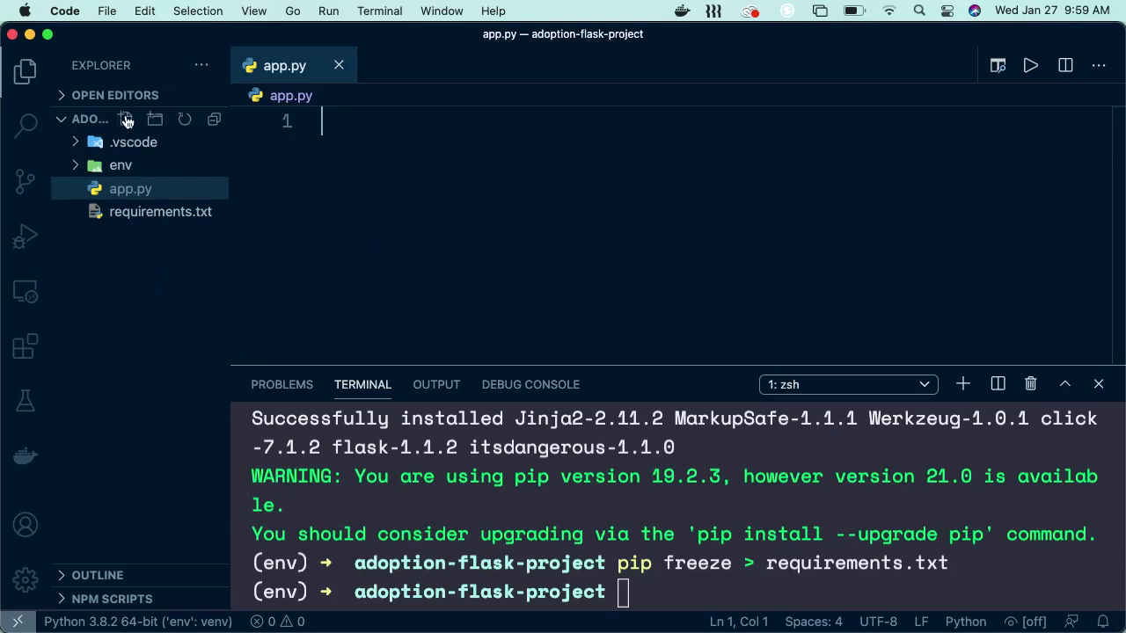
Step: Create a .gitignore file listing env and .vscode
{"action": "left_click", "coordinate": [126, 120]}
{"action": "type", "text": ".gitignore"}
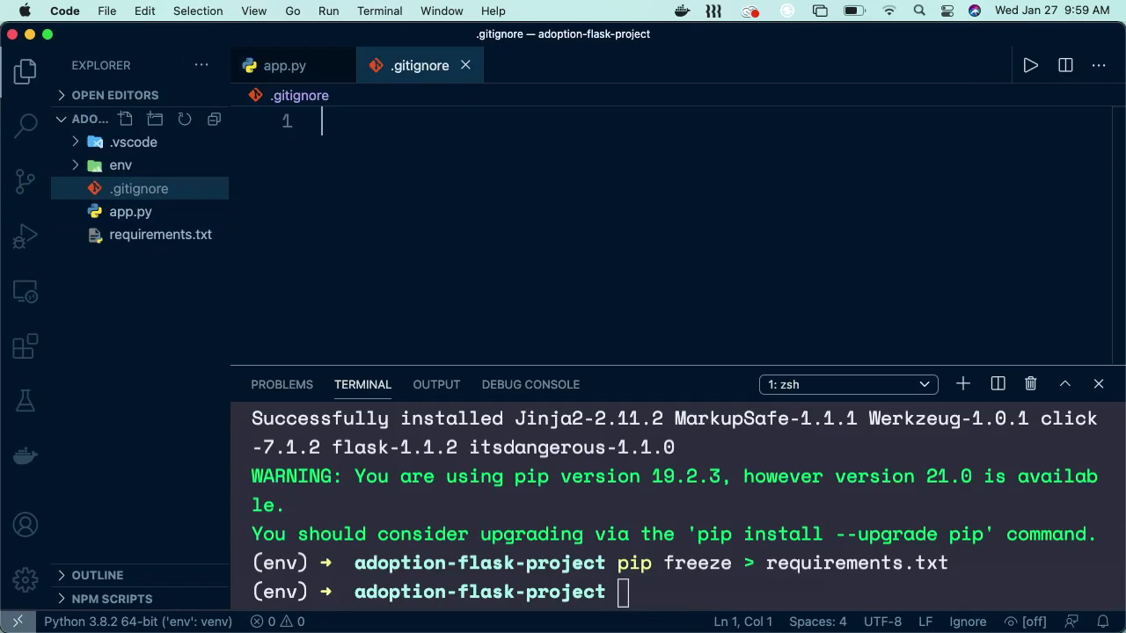
{"action": "mouse_move", "coordinate": [98, 185]}
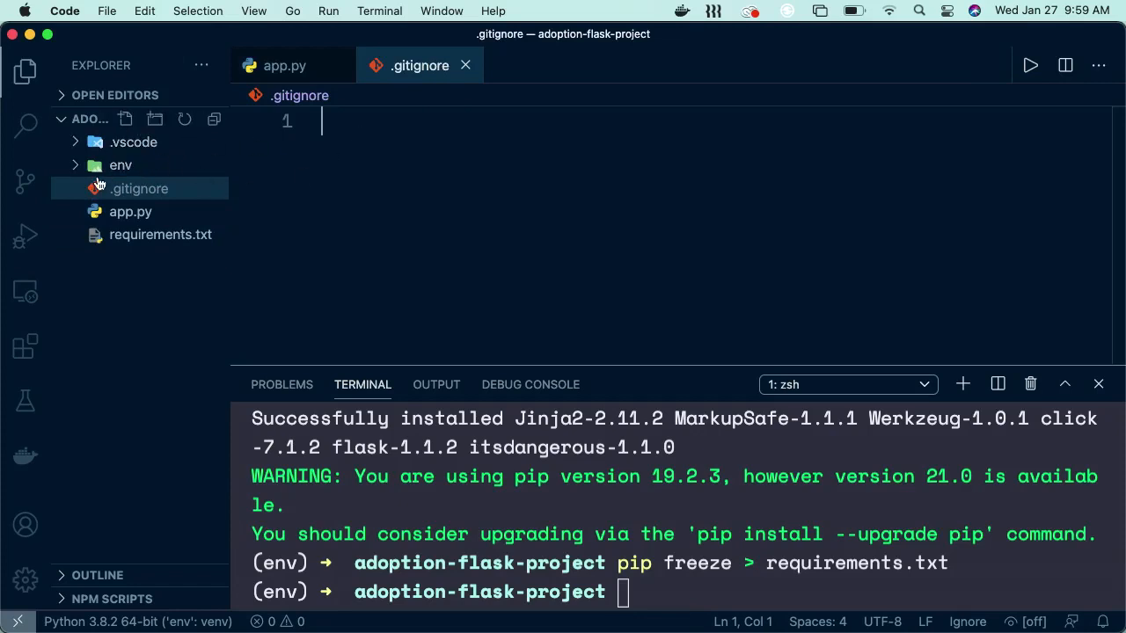
{"action": "type", "text": "env"}
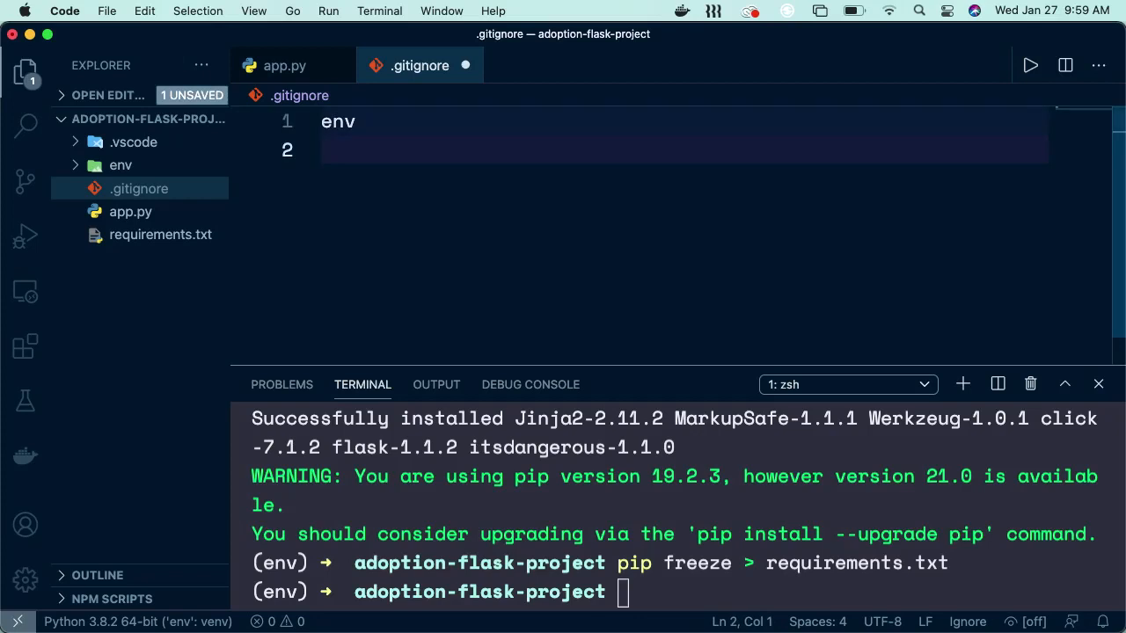
{"action": "mouse_move", "coordinate": [176, 155]}
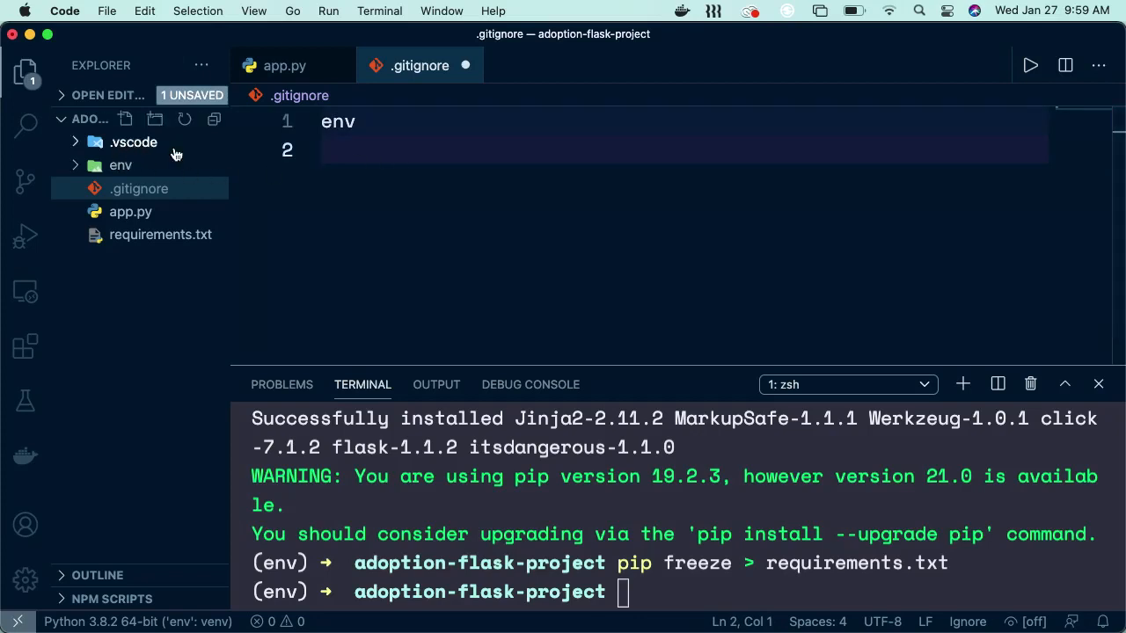
{"action": "type", "text": ".vscode"}
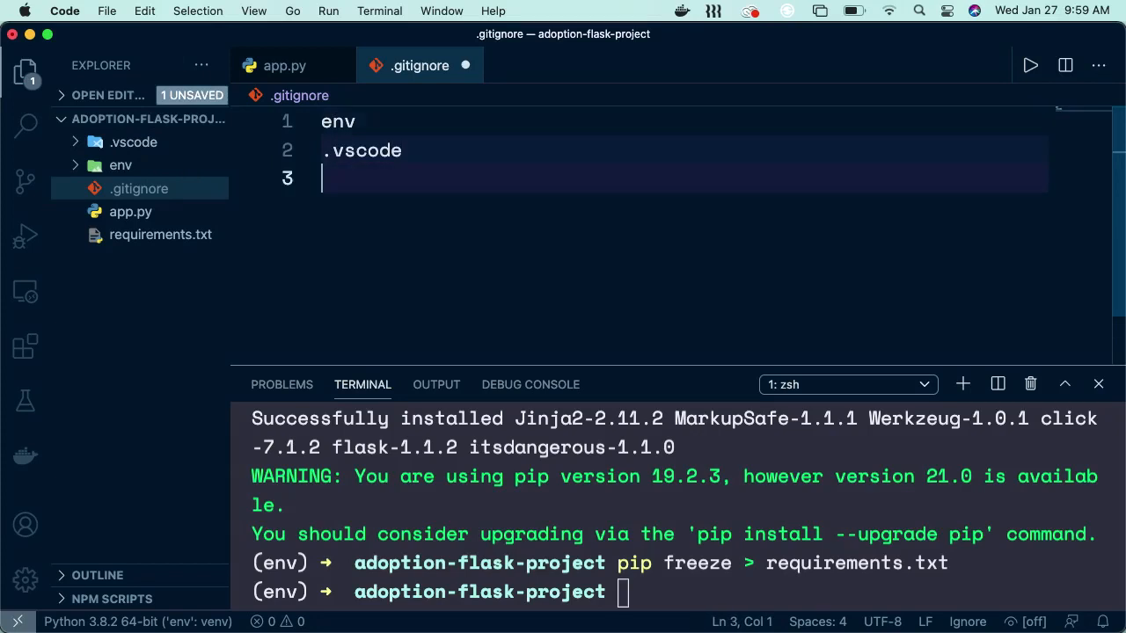
Step: Add /__pycache__ and .DS_Store entries to .gitignore, then close the finished file
{"action": "type", "text": "/__pycache"}
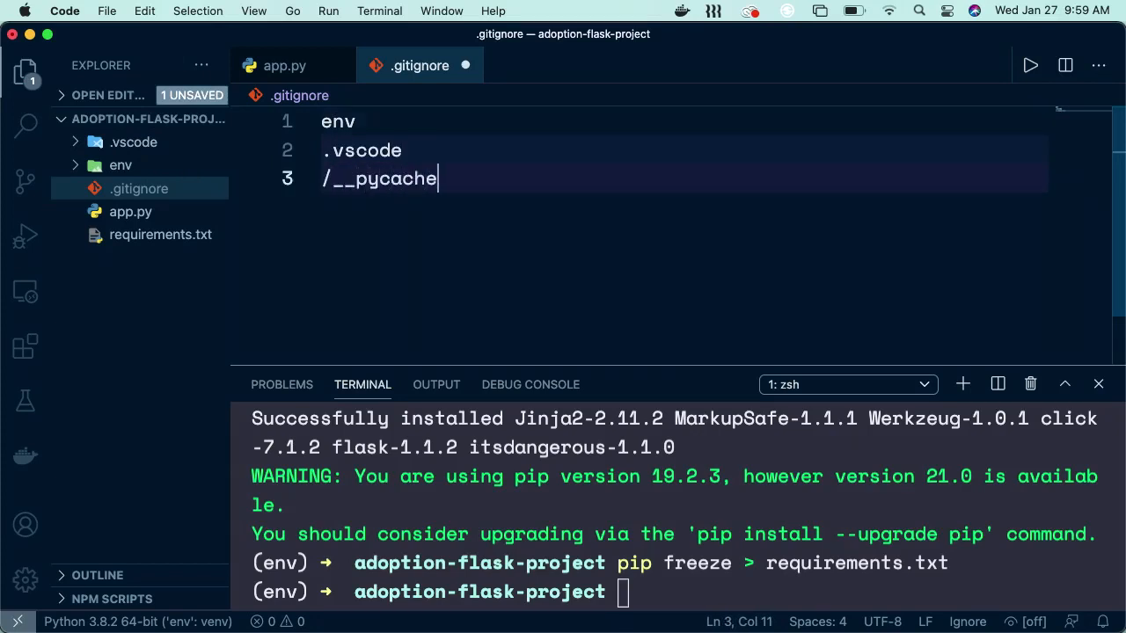
{"action": "type", "text": "__"}
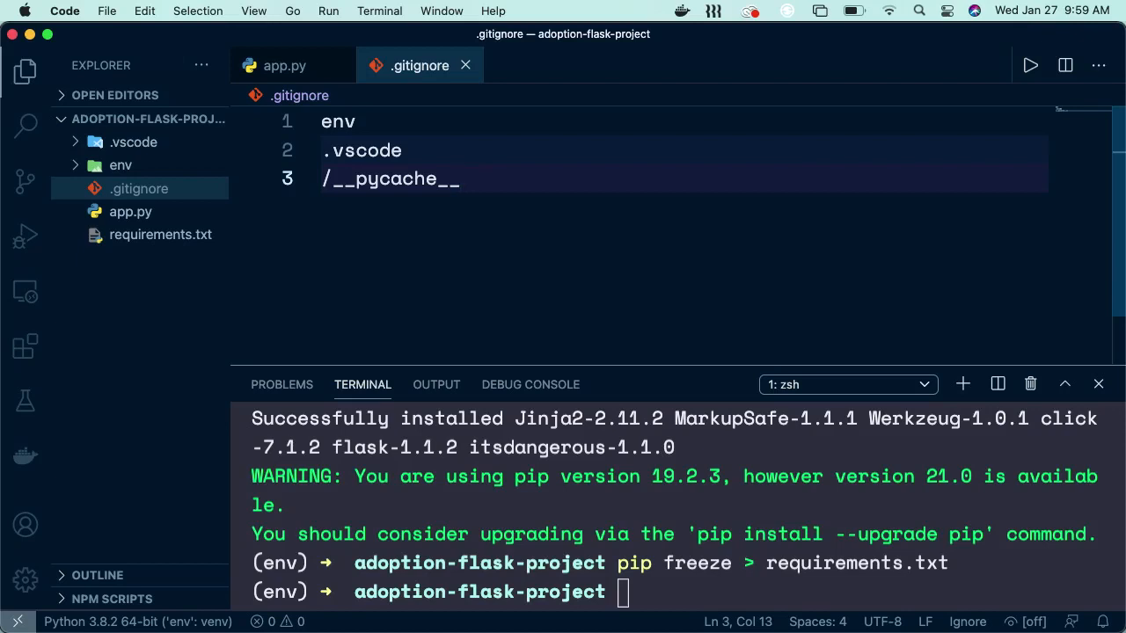
{"action": "type", "text": "."}
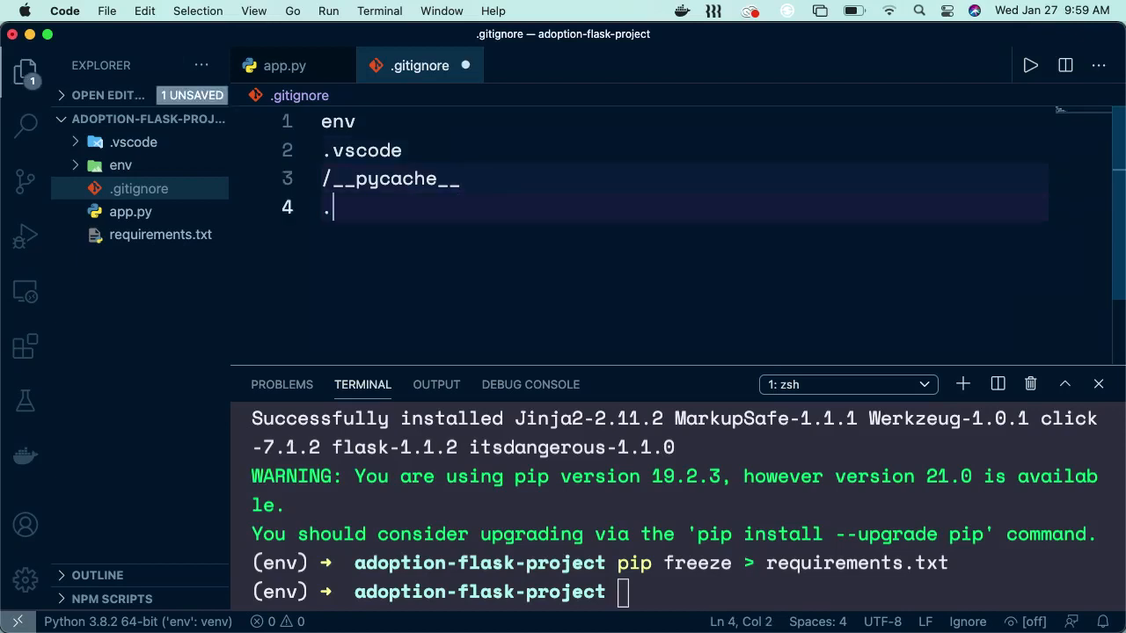
{"action": "type", "text": "DS_S"}
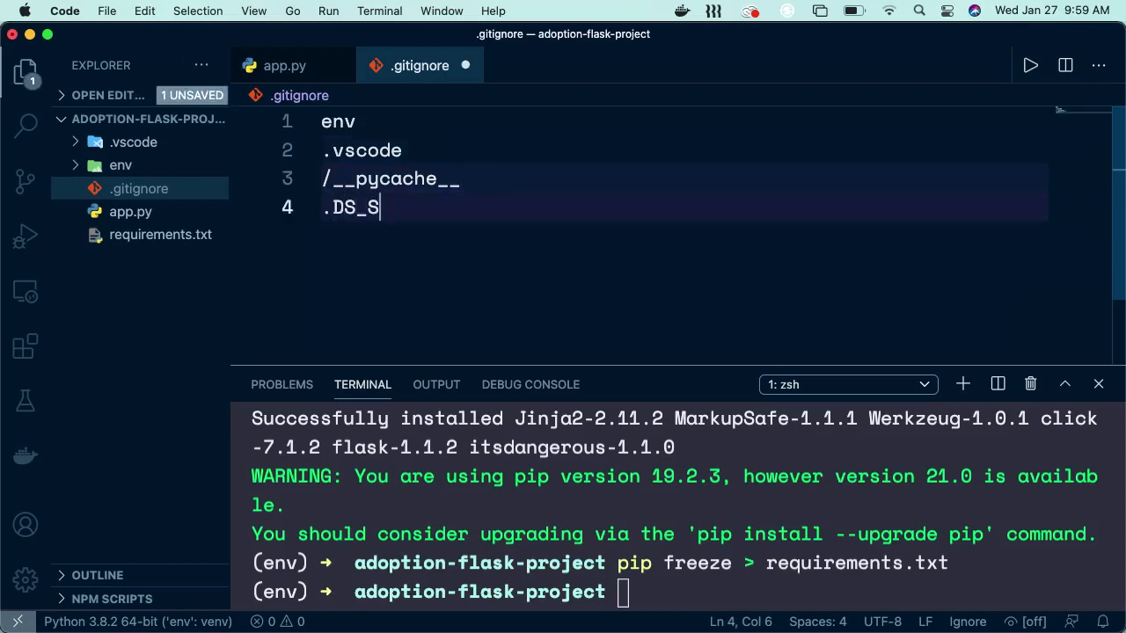
{"action": "type", "text": "tore"}
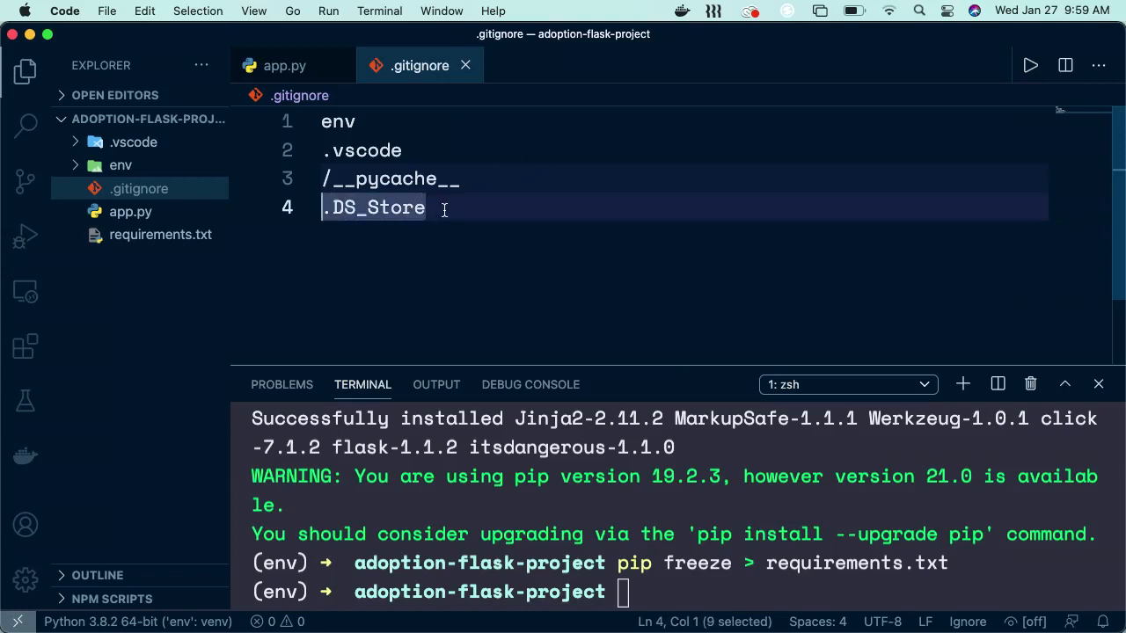
{"action": "left_click", "coordinate": [426, 207]}
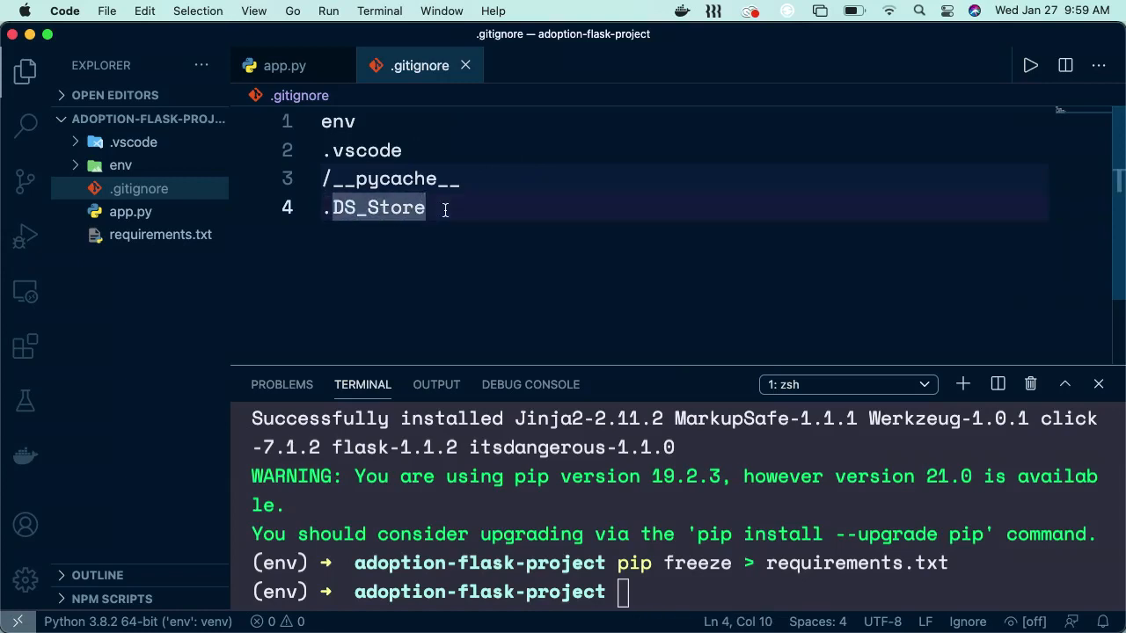
{"action": "left_click", "coordinate": [285, 65]}
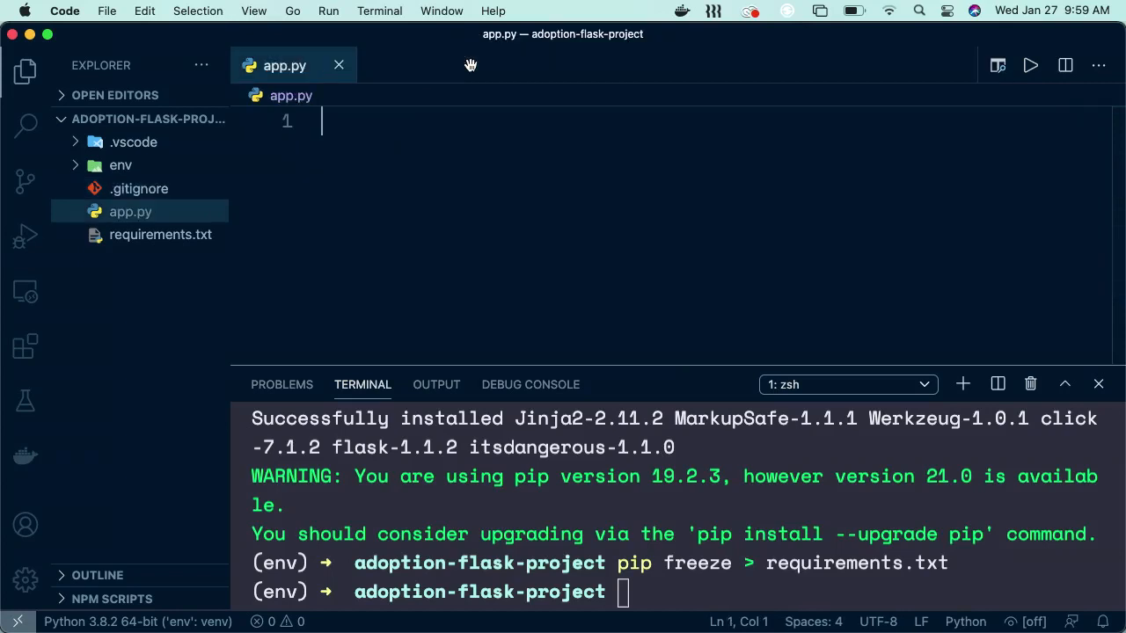